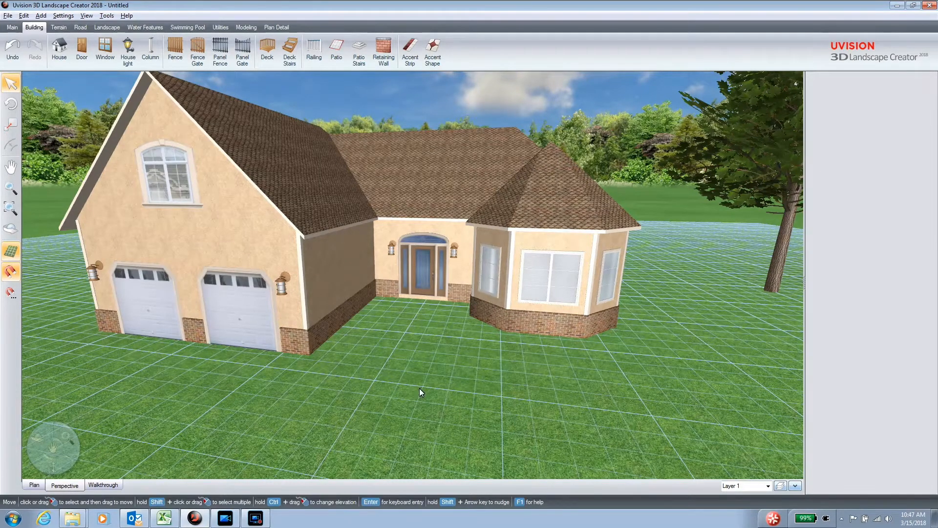
Launch the Uvision Picture Editor from the Uvision 3D Landscape Creator 2018 program folder
left_click(422, 272)
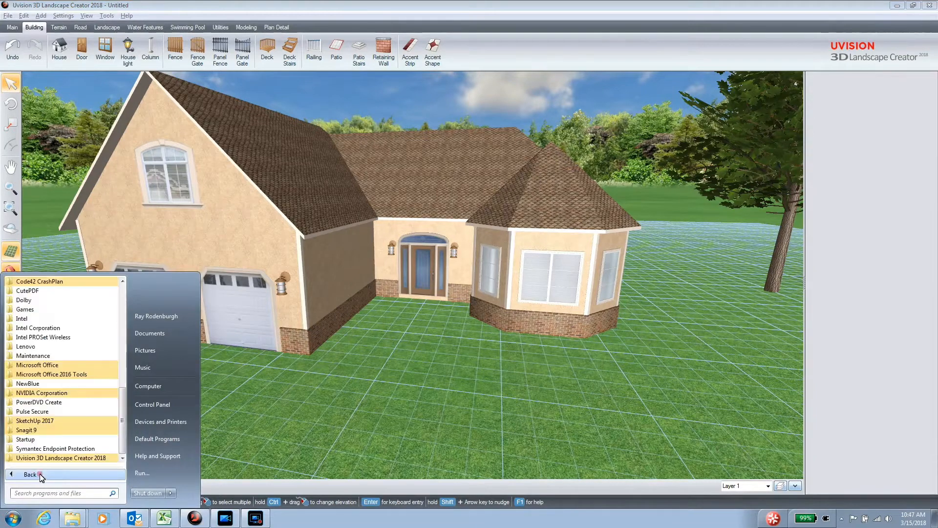
left_click(61, 458)
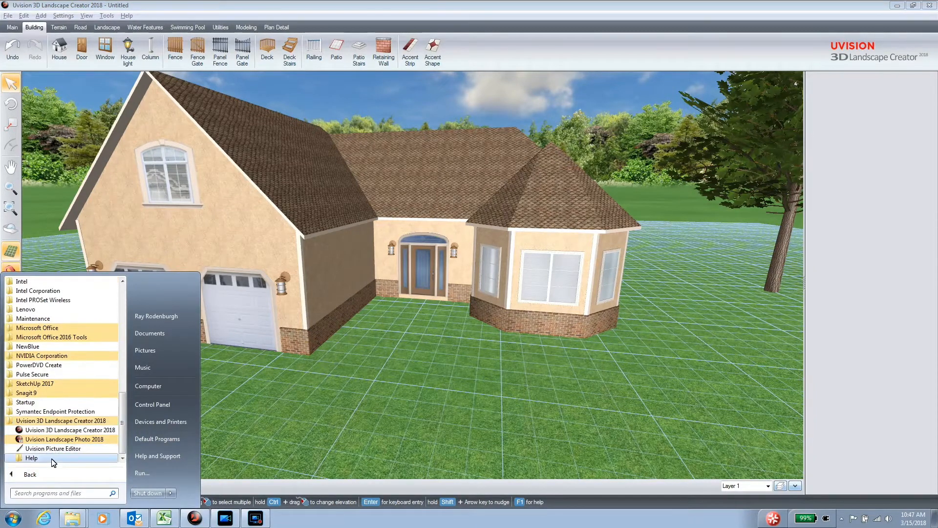
left_click(43, 448)
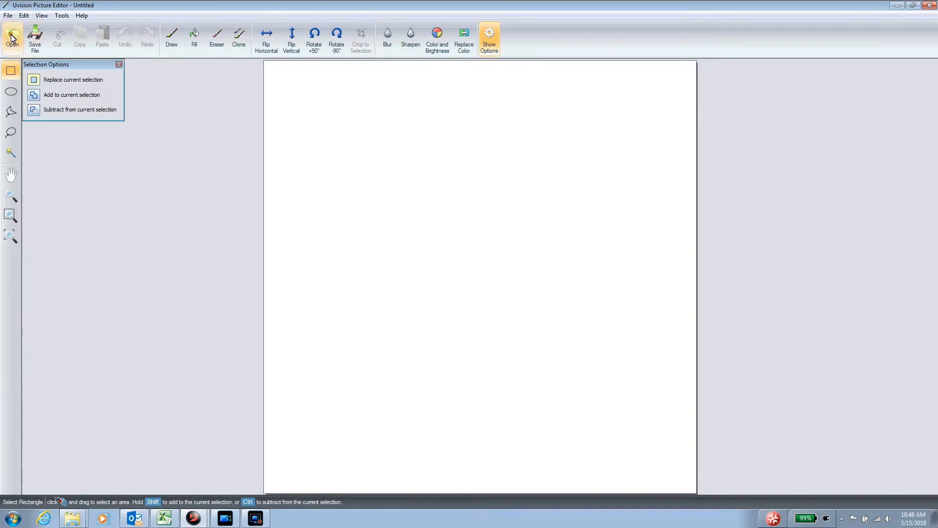
Load Front Door.png from Uvision Tutorial Captures, then try the polygon select tool
left_click(10, 35)
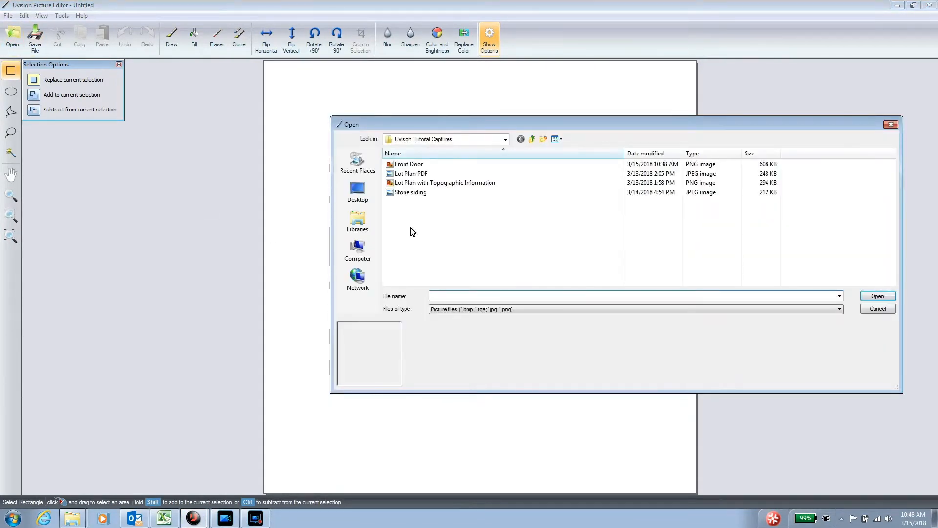
left_click(408, 165)
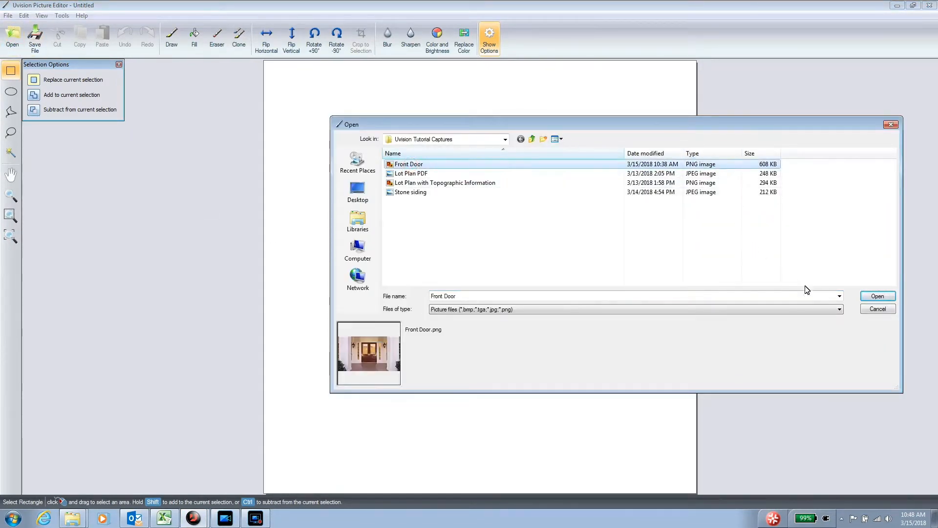
left_click(877, 295)
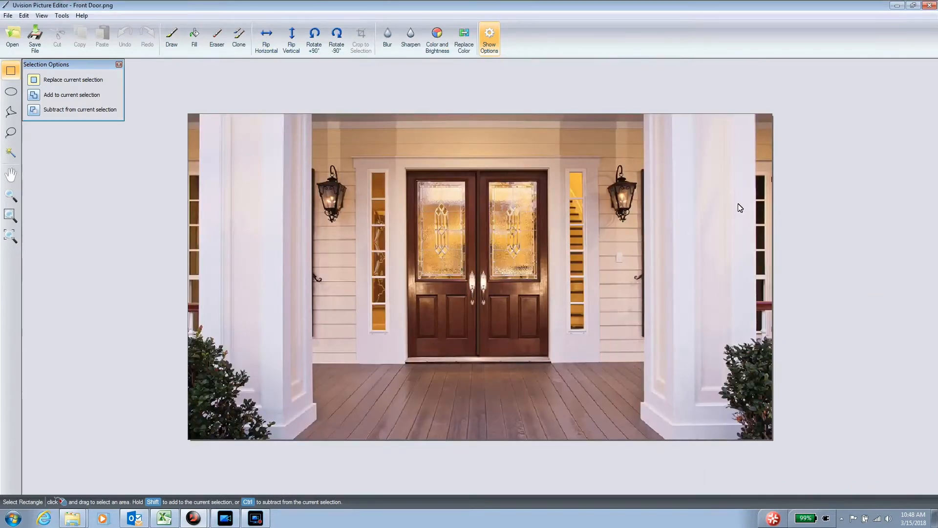
mouse_move(363, 359)
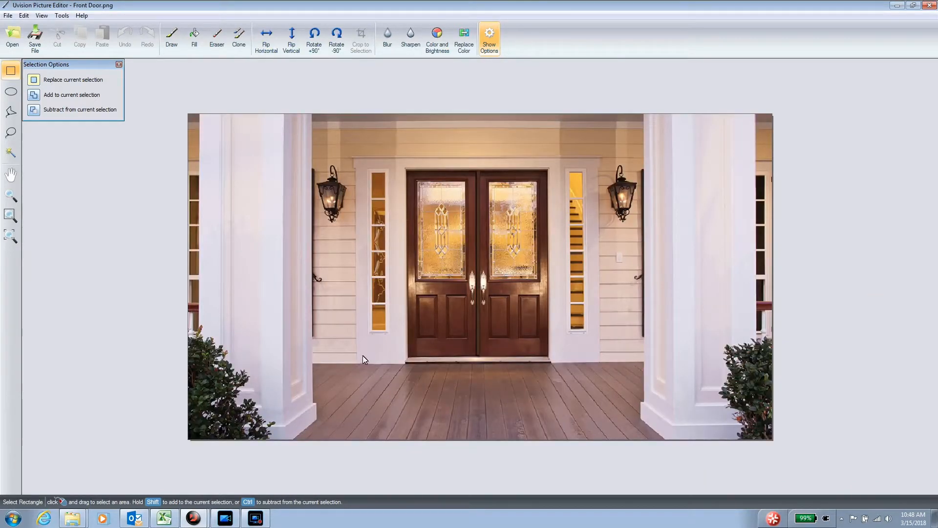
mouse_move(352, 262)
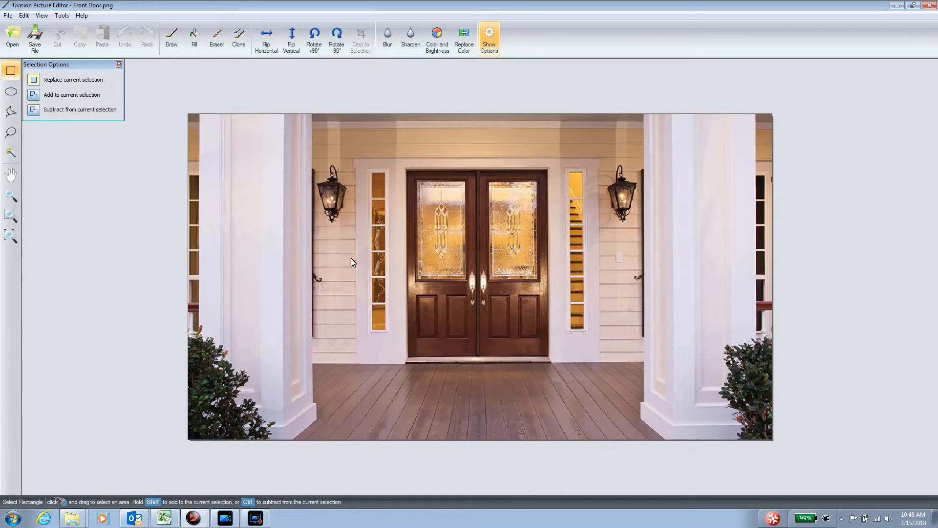
mouse_move(592, 158)
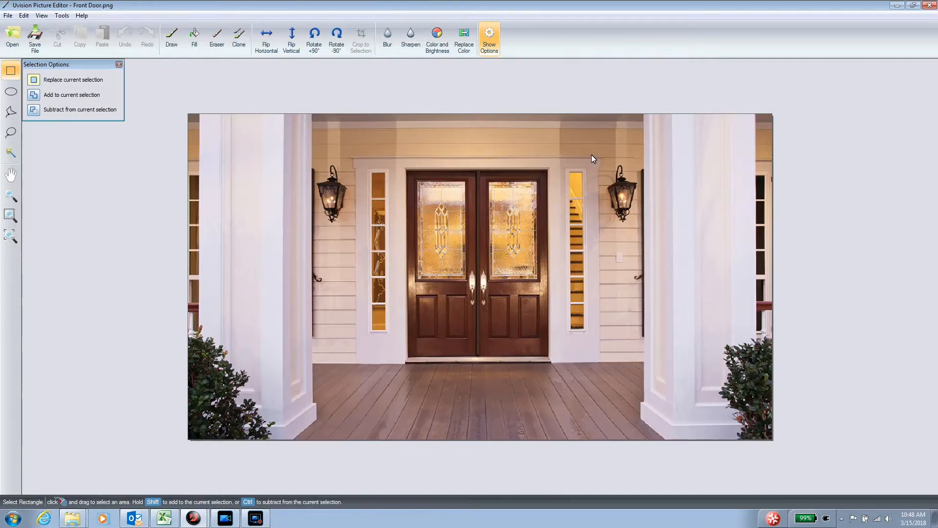
mouse_move(355, 166)
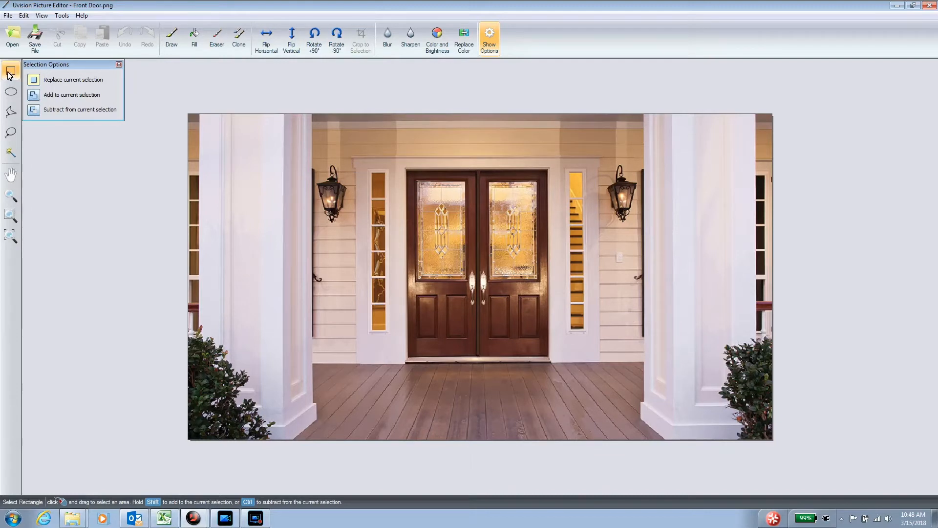
left_click(8, 109)
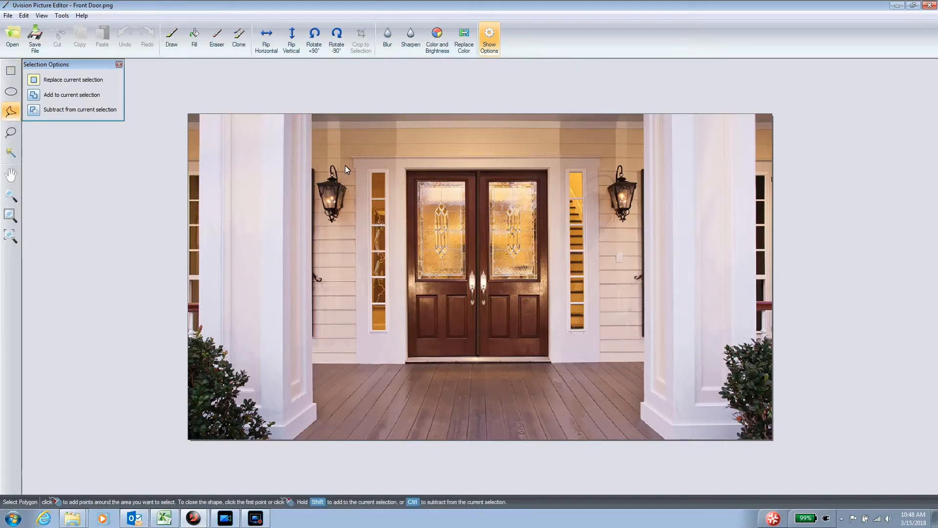
mouse_move(606, 164)
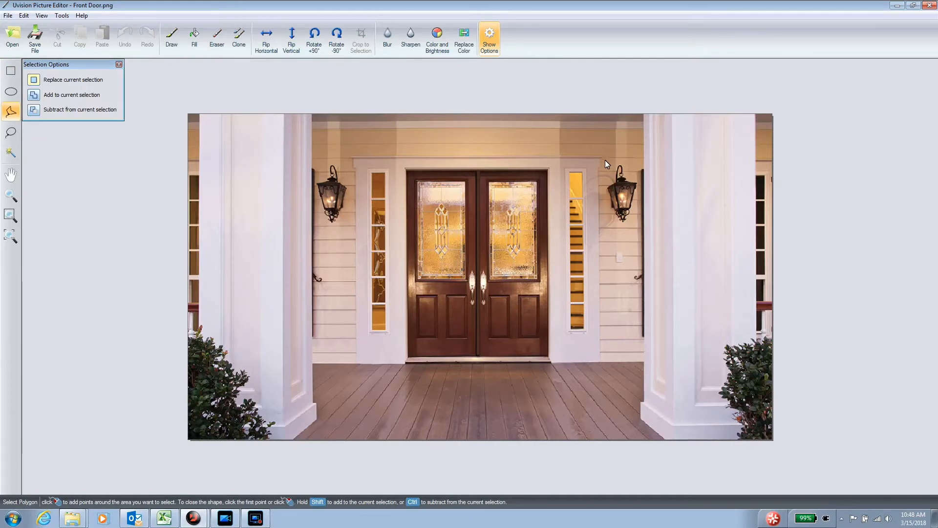
mouse_move(592, 364)
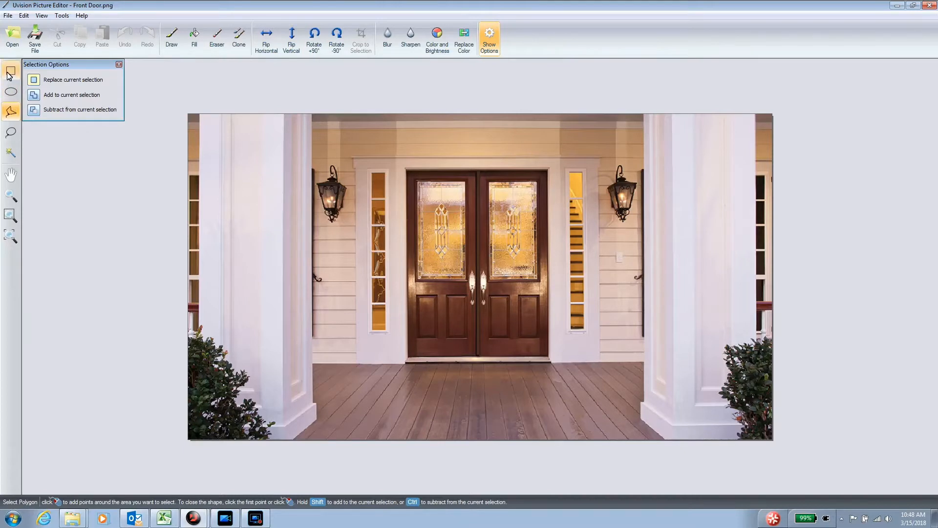
Crop the photo to a rectangular selection around the double doors and sidelights
left_click(8, 75)
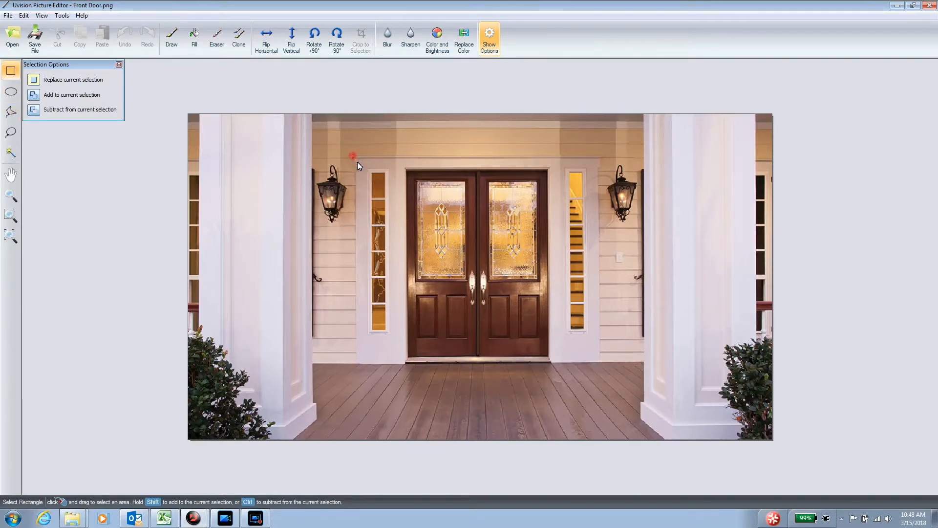
left_click_drag(353, 156, 598, 338)
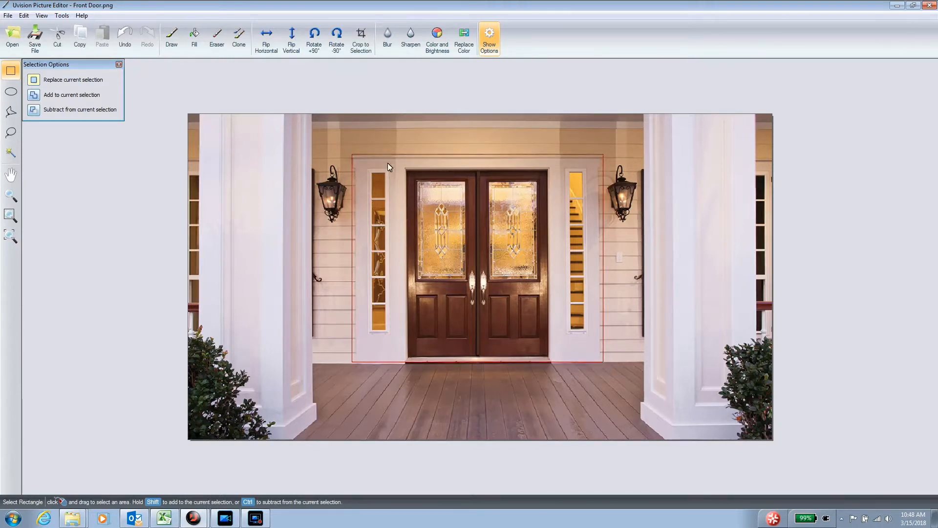
left_click(361, 38)
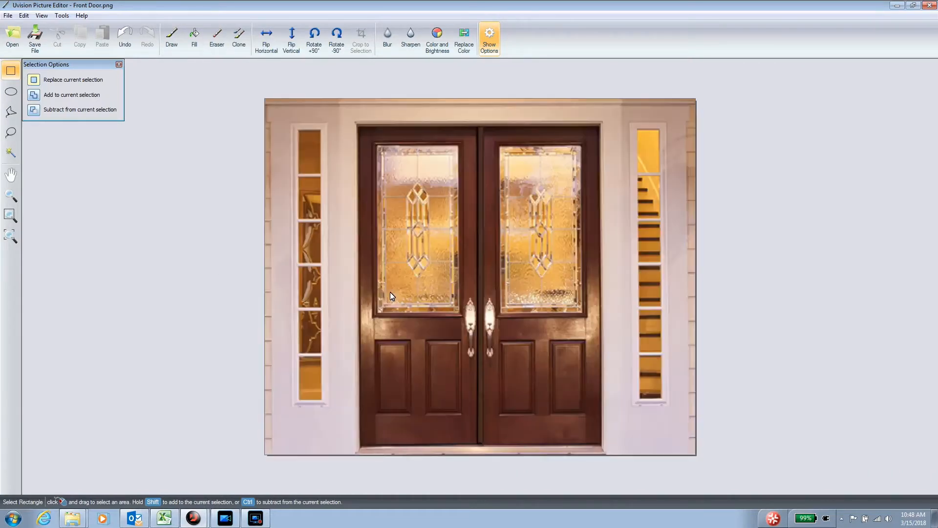
mouse_move(271, 171)
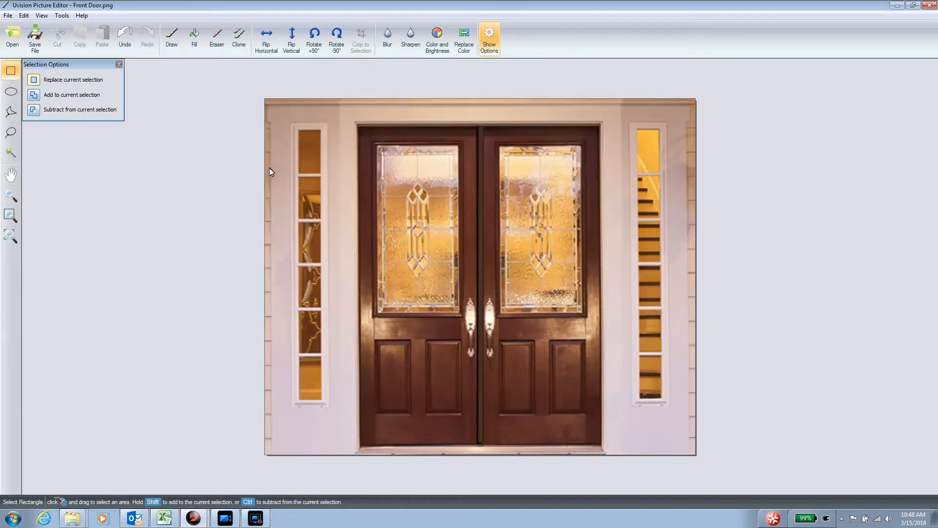
mouse_move(287, 133)
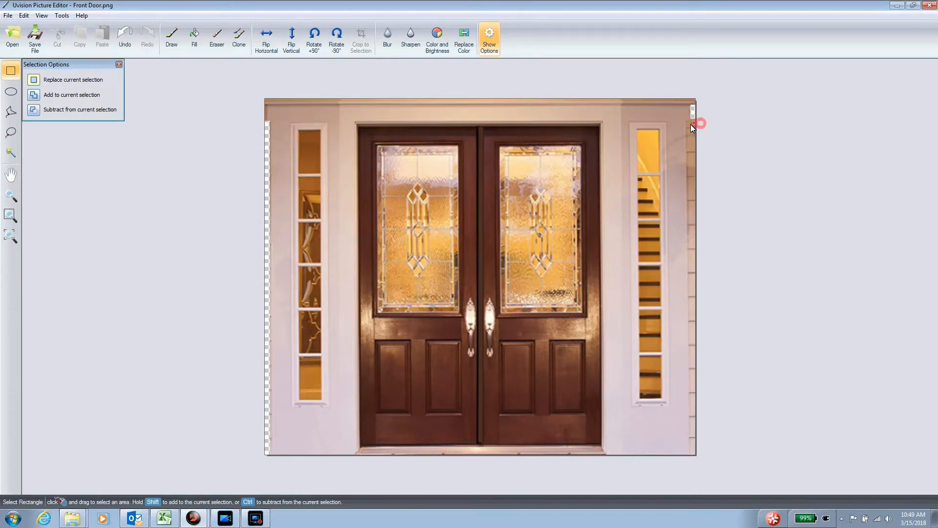
Select the thin siding strip along the right edge for deletion
left_click_drag(692, 120, 692, 392)
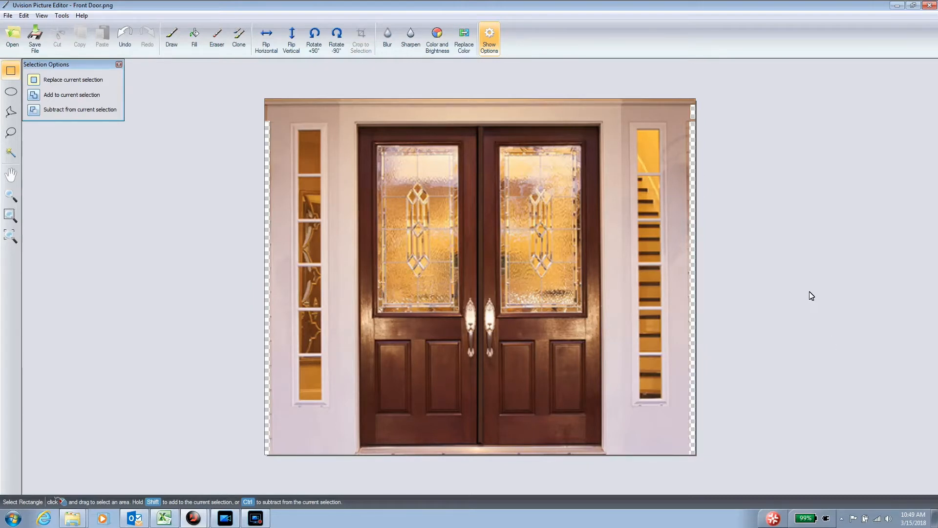
mouse_move(806, 293)
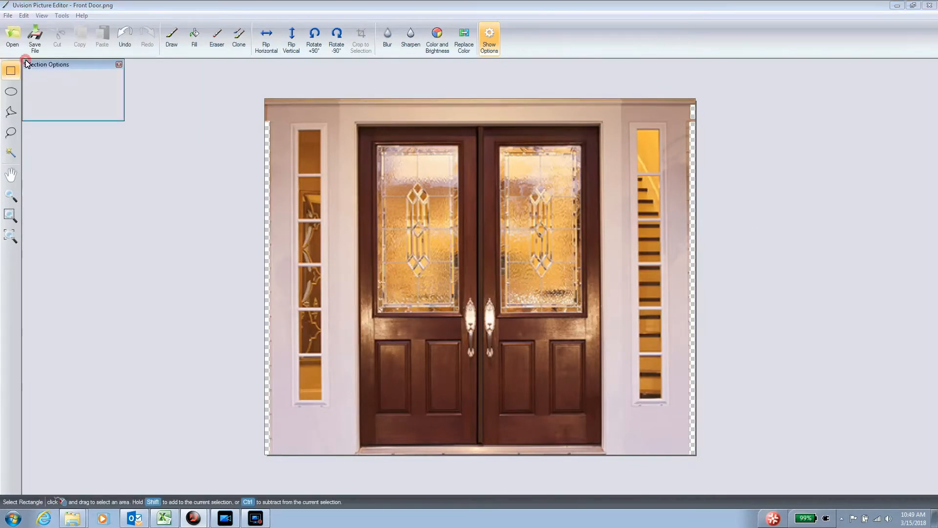
Save the cropped photo as Front Door Transparent in TGA format and return to the landscape project
left_click(34, 37)
type("Front Door Tran")
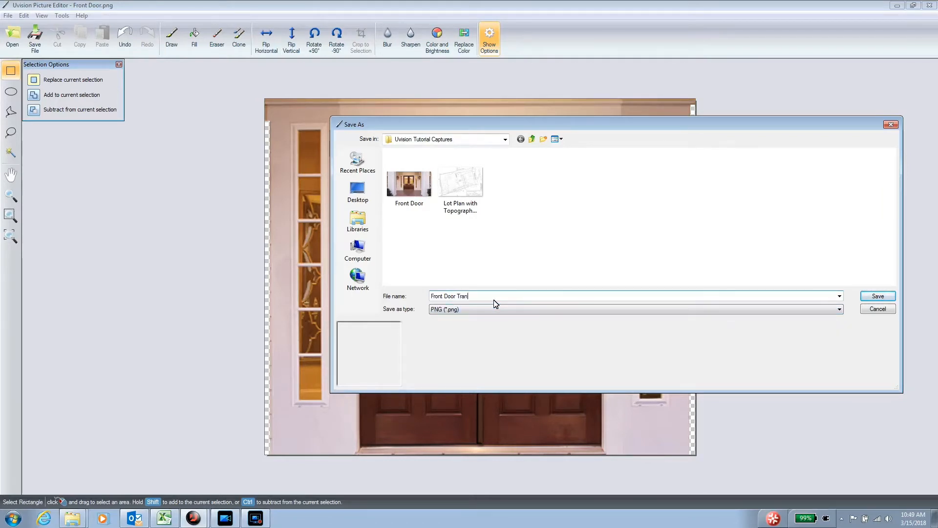
type("sparent")
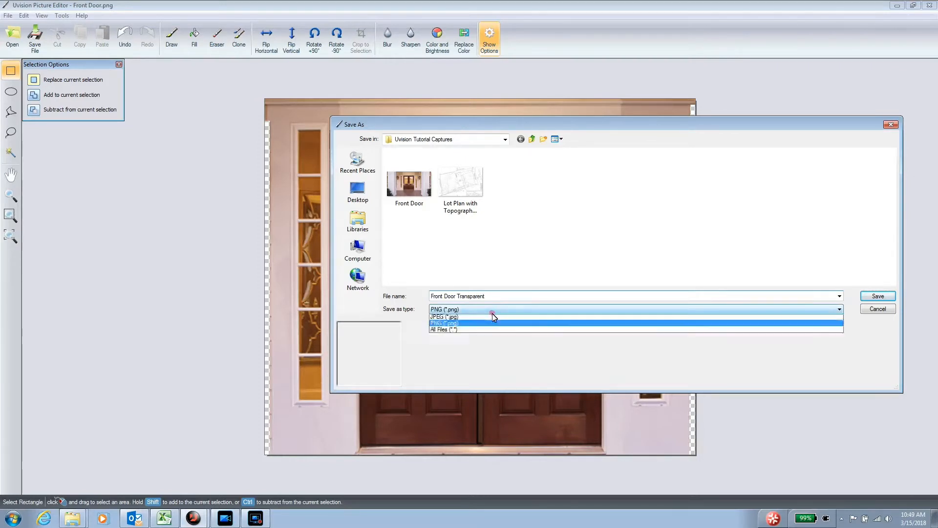
left_click(492, 316)
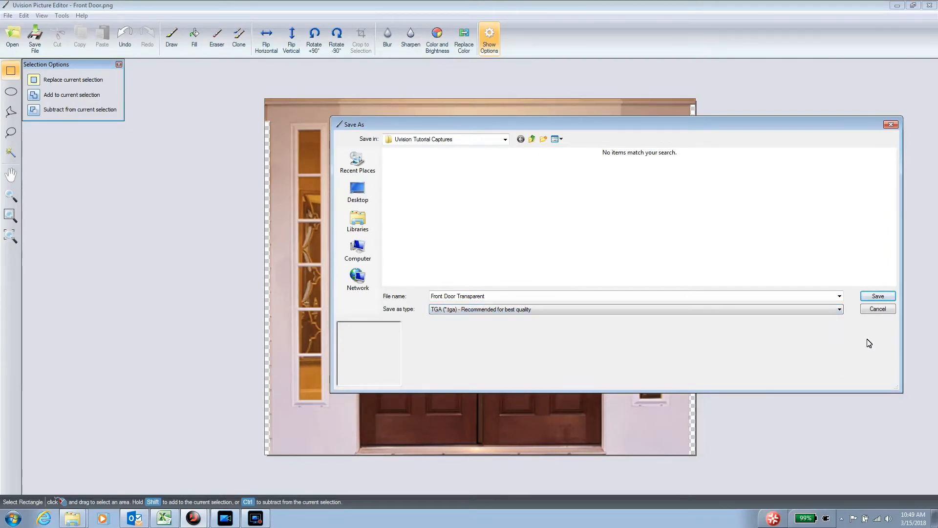
left_click(878, 295)
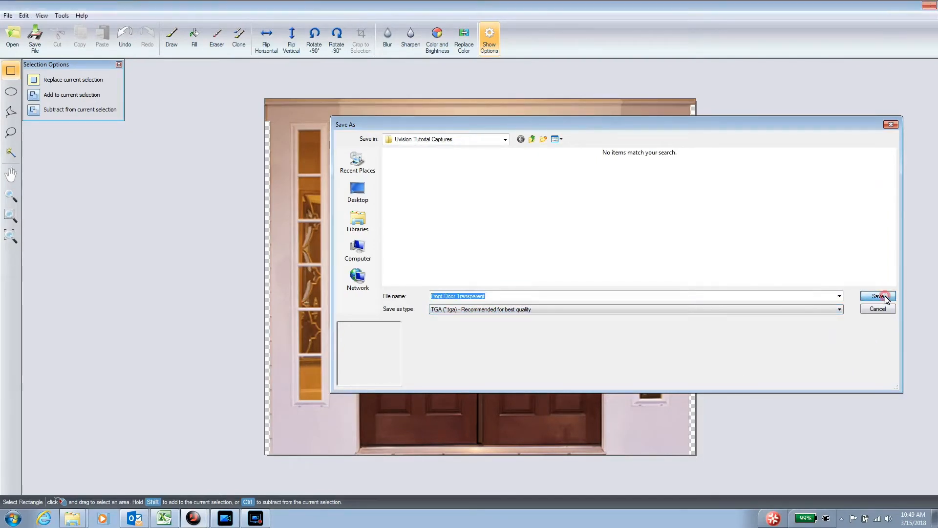
left_click(877, 296)
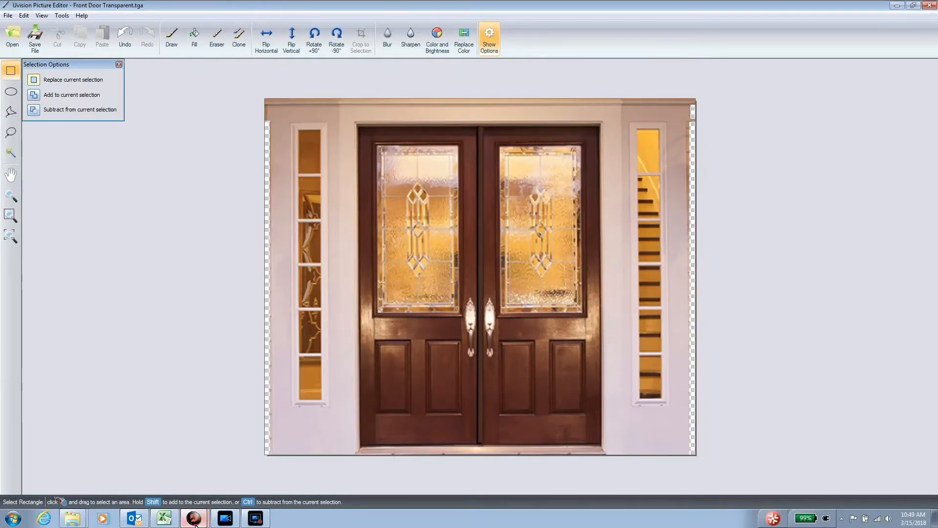
left_click(195, 518)
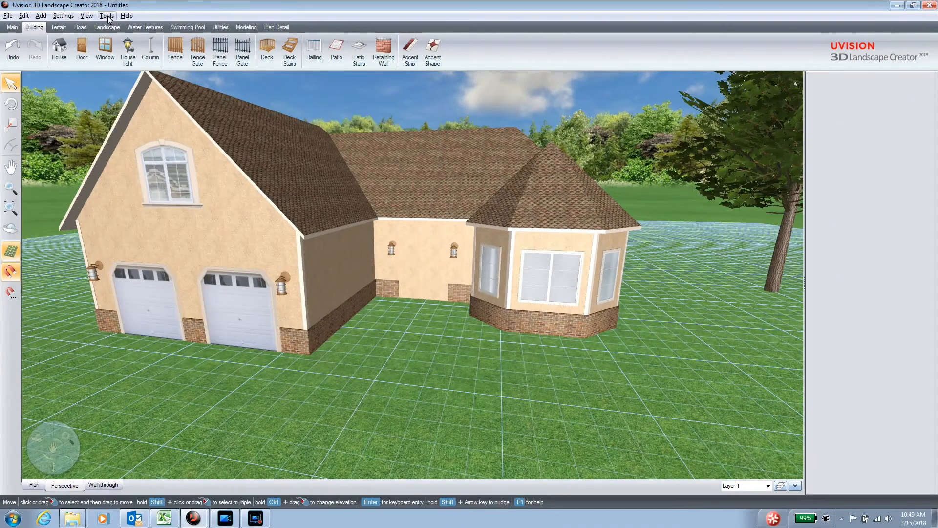
Start the Picture Import Wizard from Tools with Picture as the import type
left_click(108, 14)
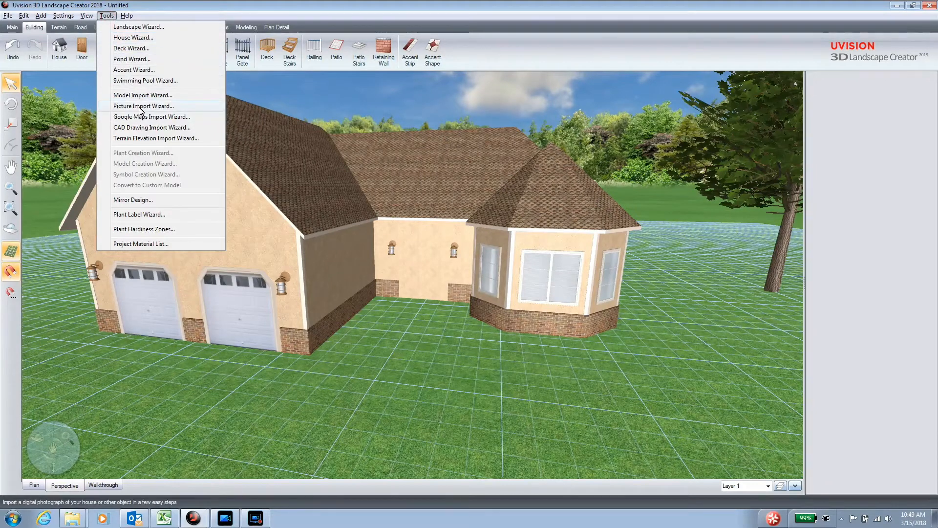
left_click(143, 105)
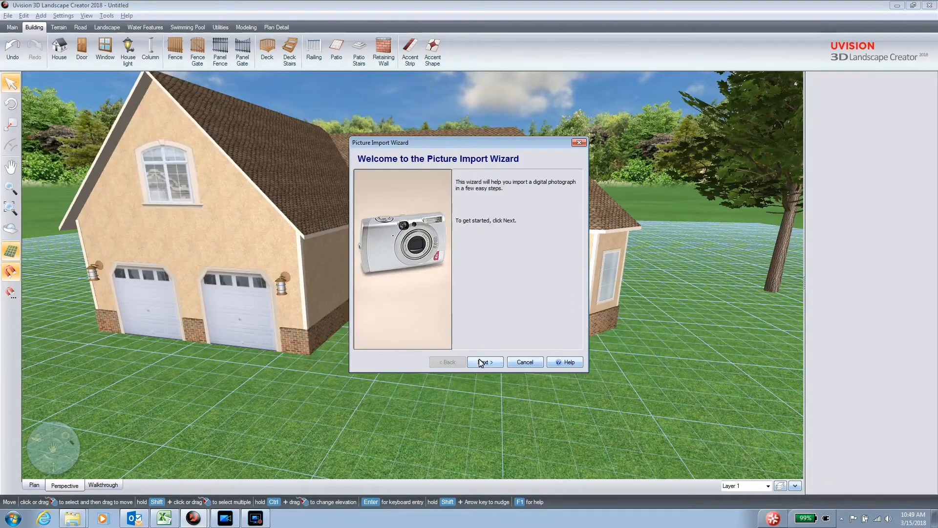
left_click(484, 362)
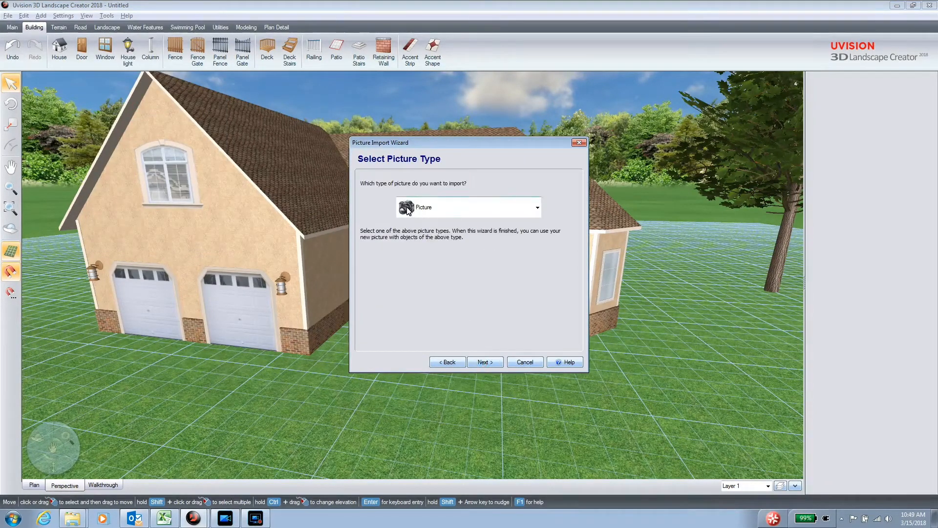
left_click(537, 208)
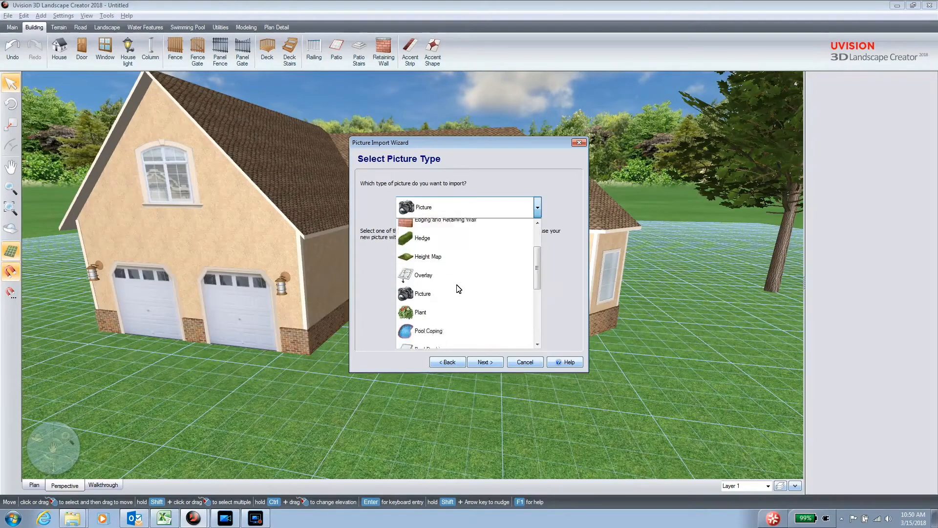
left_click(422, 293)
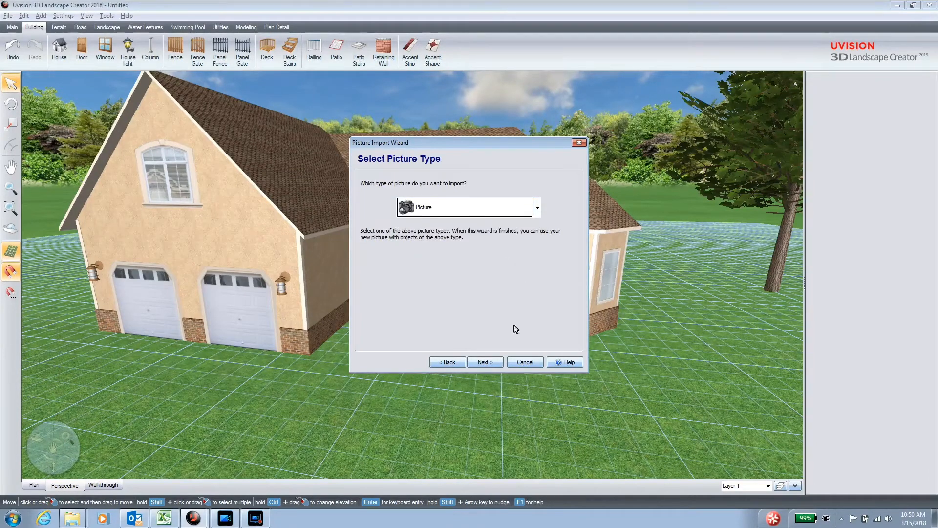
left_click(484, 362)
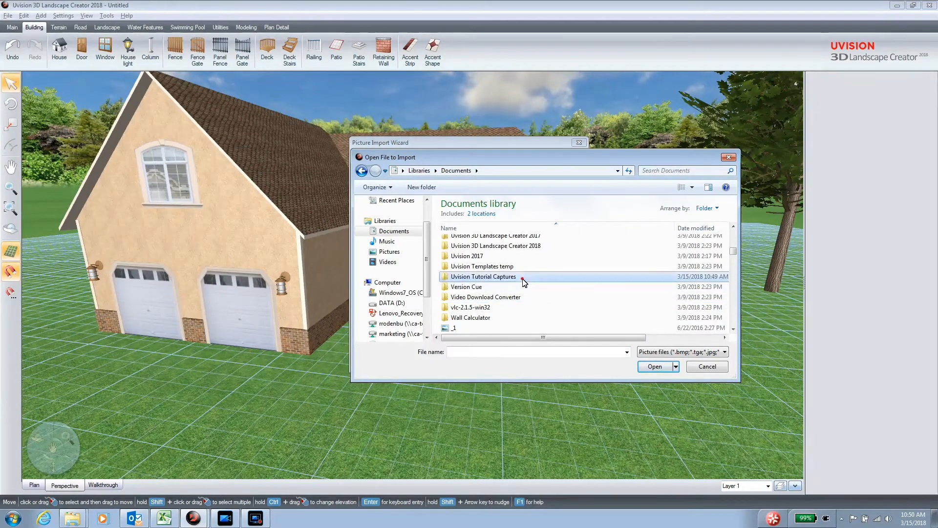
Import Front Door Transparent from Uvision Tutorial Captures, keeping its name, and finish the wizard
double_click(482, 275)
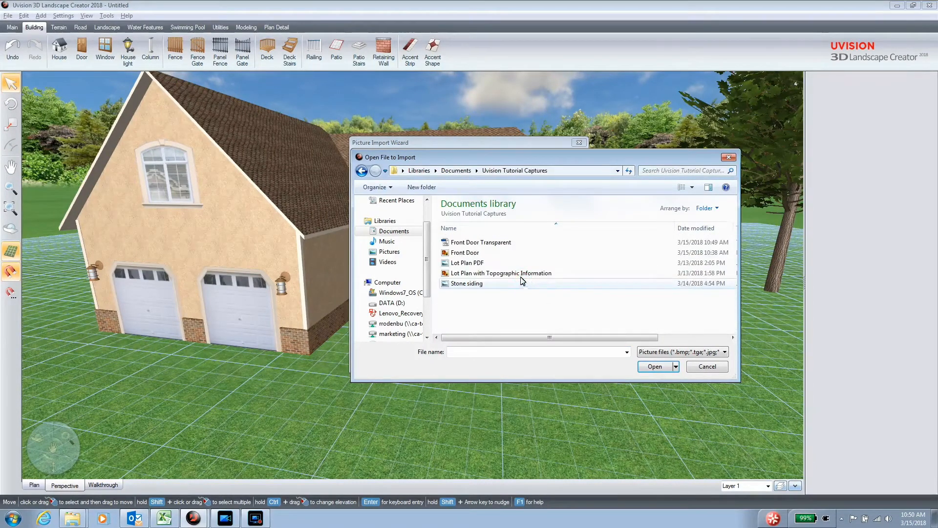
mouse_move(526, 309)
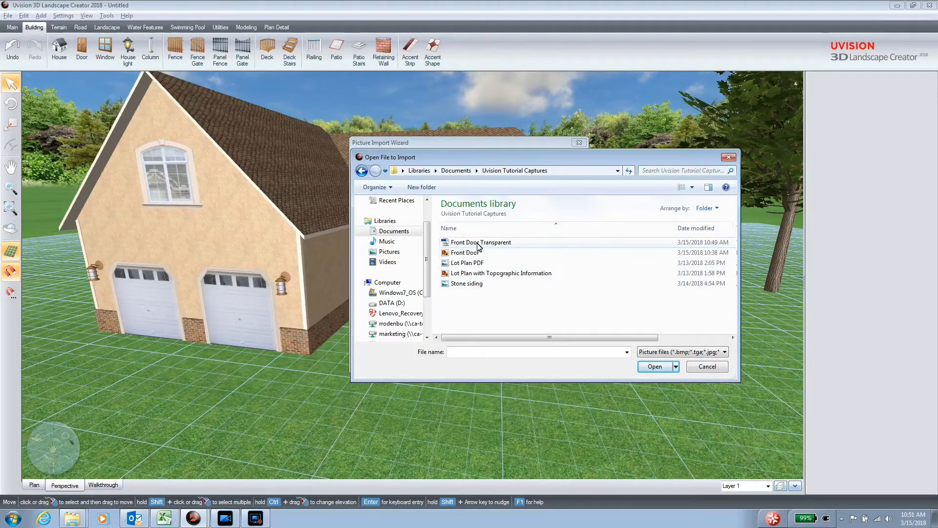
left_click(481, 243)
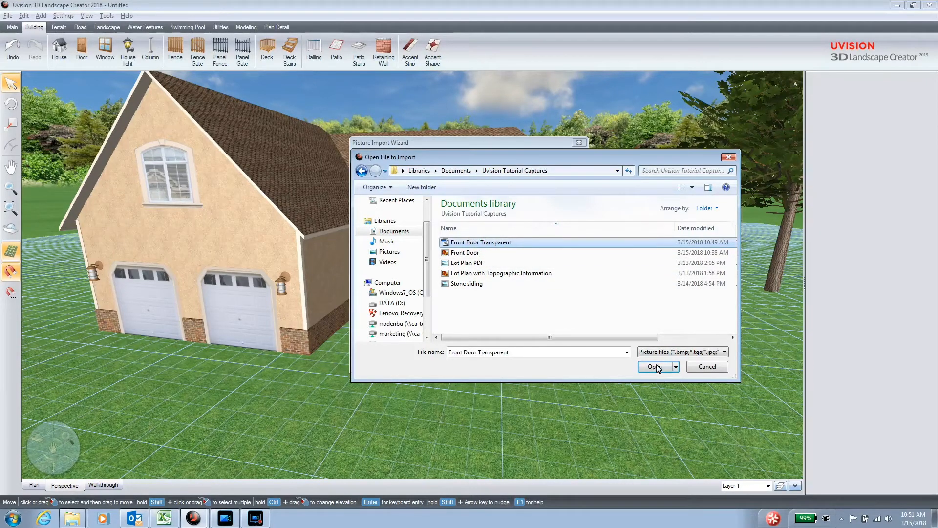
left_click(655, 366)
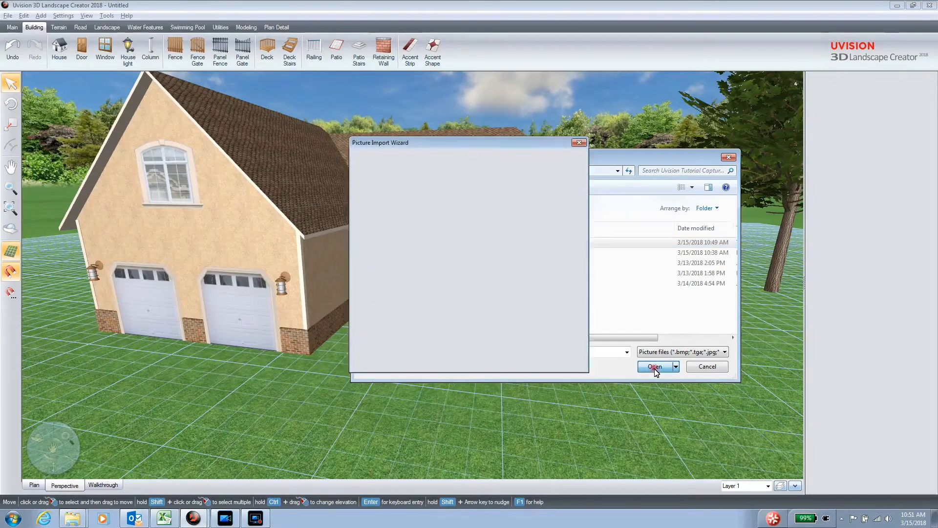
left_click(654, 366)
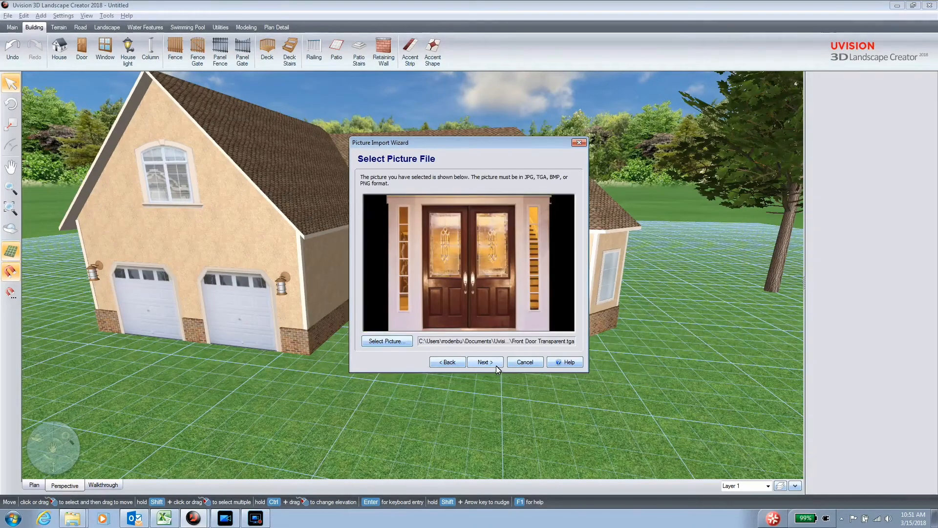
left_click(484, 362)
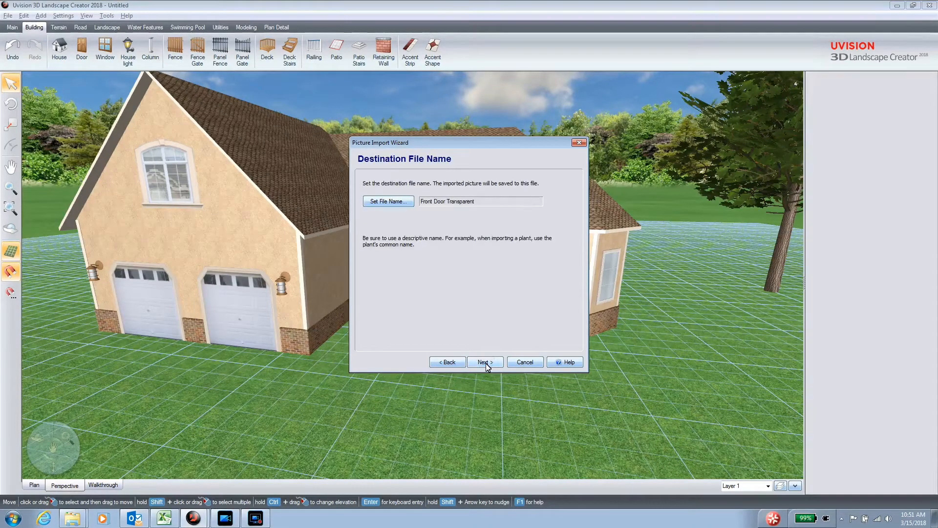
left_click(484, 361)
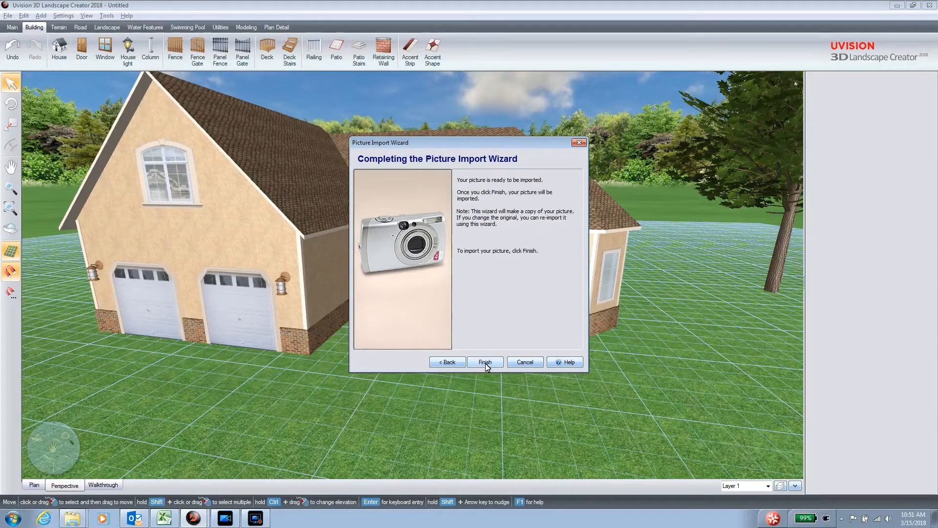
left_click(485, 362)
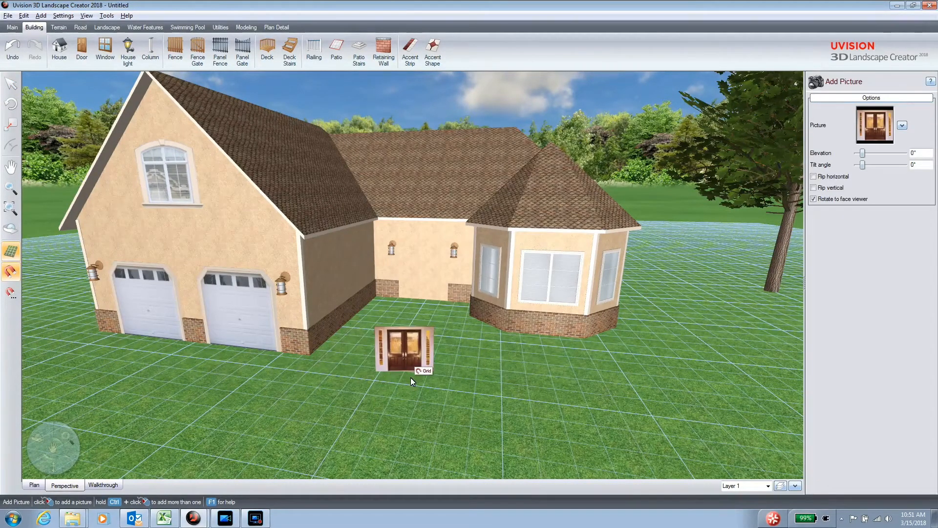
Drop the door picture, uncheck Rotate to face viewer, and move it to the front entrance
left_click(405, 350)
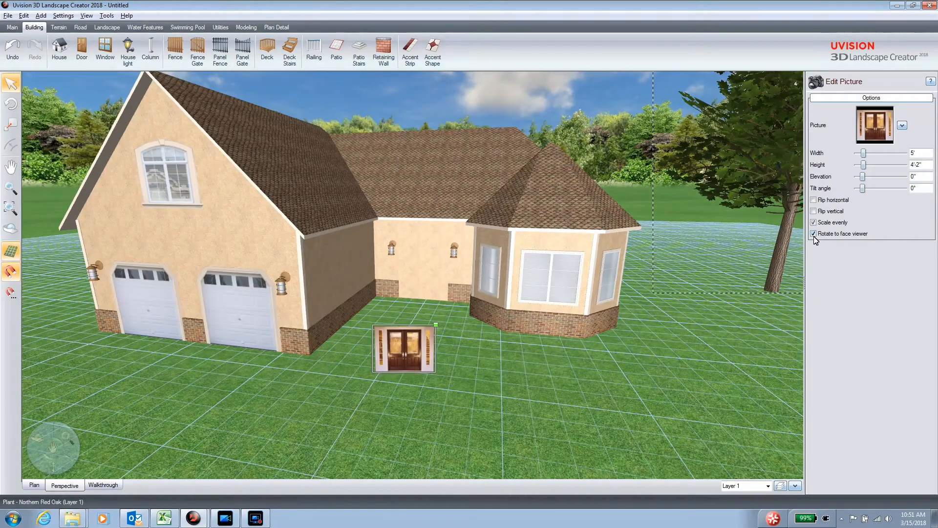
left_click(813, 234)
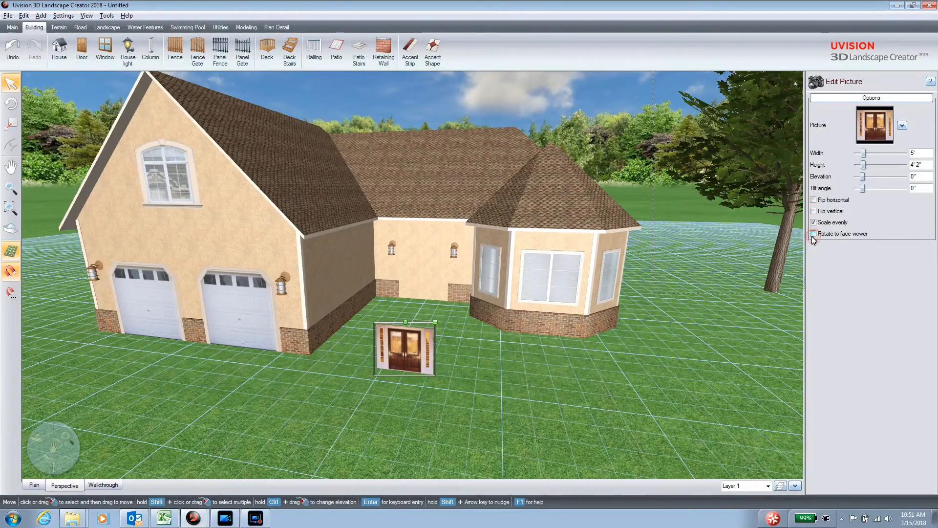
left_click_drag(404, 348, 419, 296)
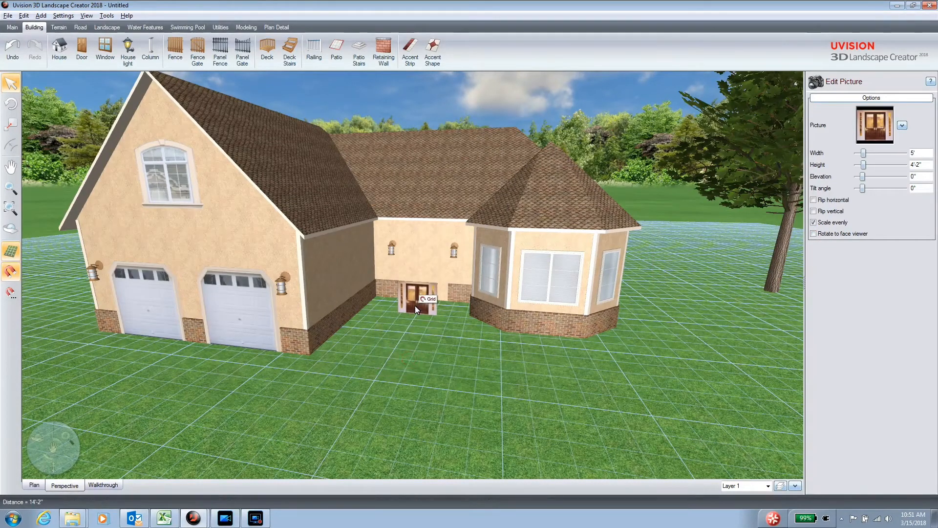
left_click(417, 303)
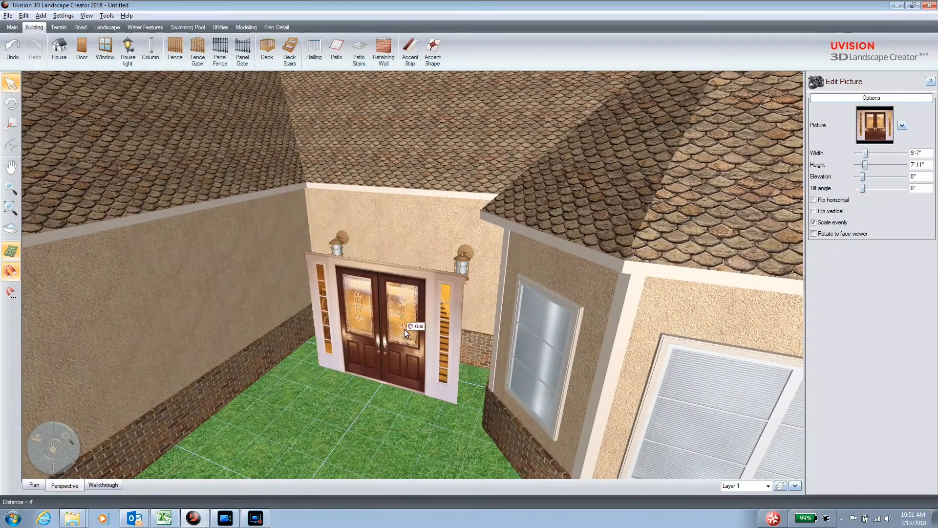
Fit the door picture over the entry at 11'1" by 9'2" with 2" elevation, then zoom out
left_click(406, 328)
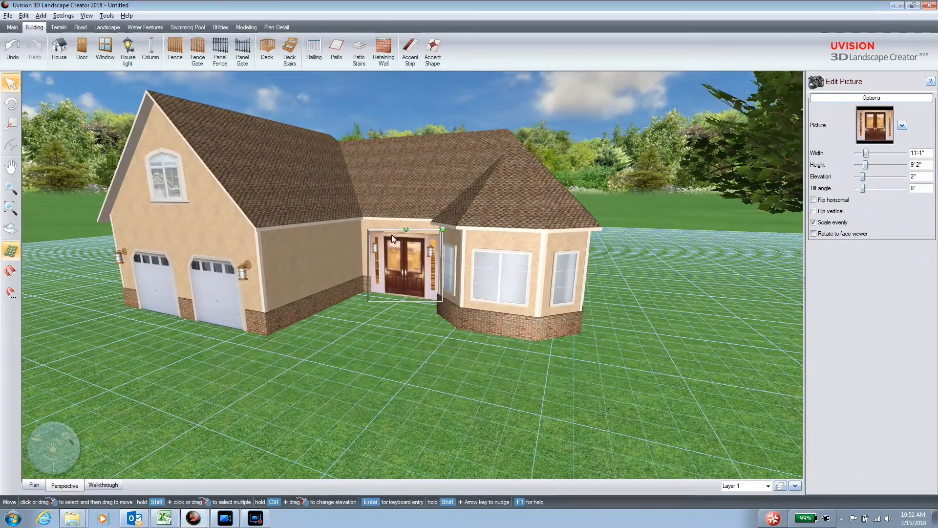
mouse_move(401, 301)
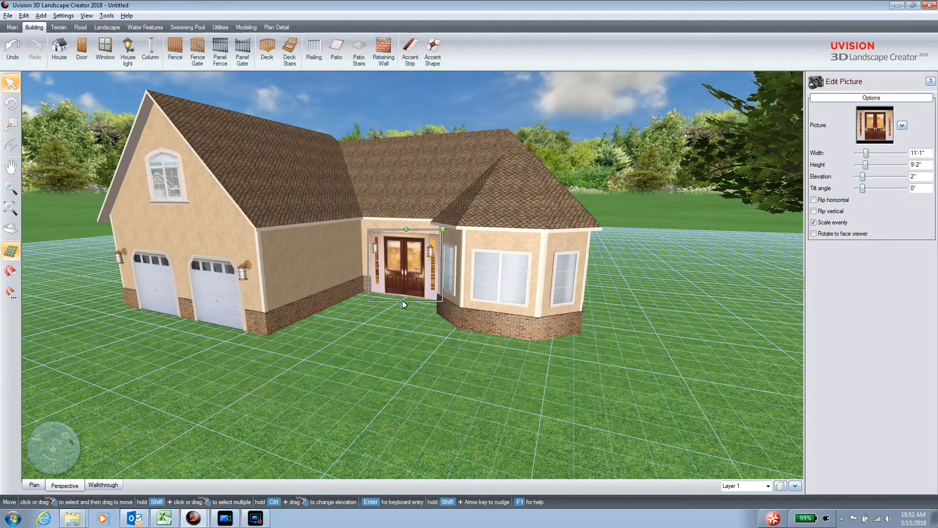
left_click(215, 276)
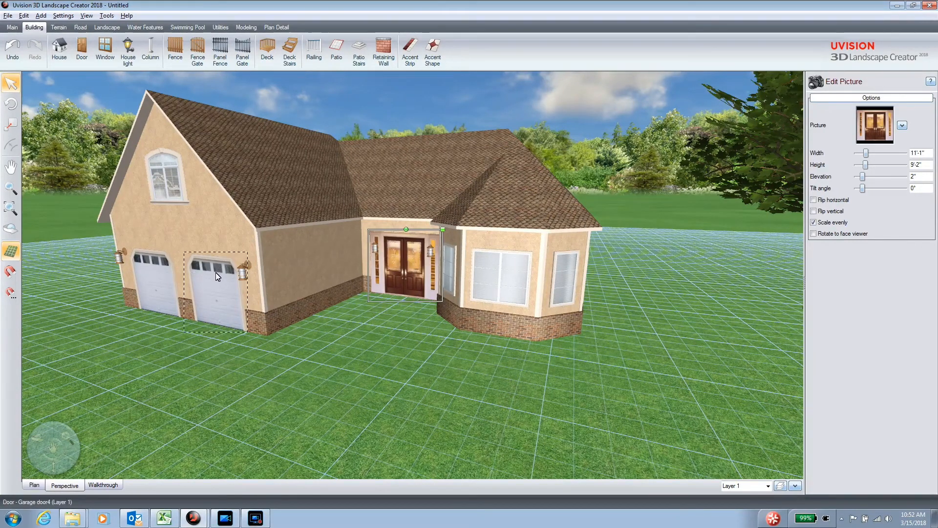